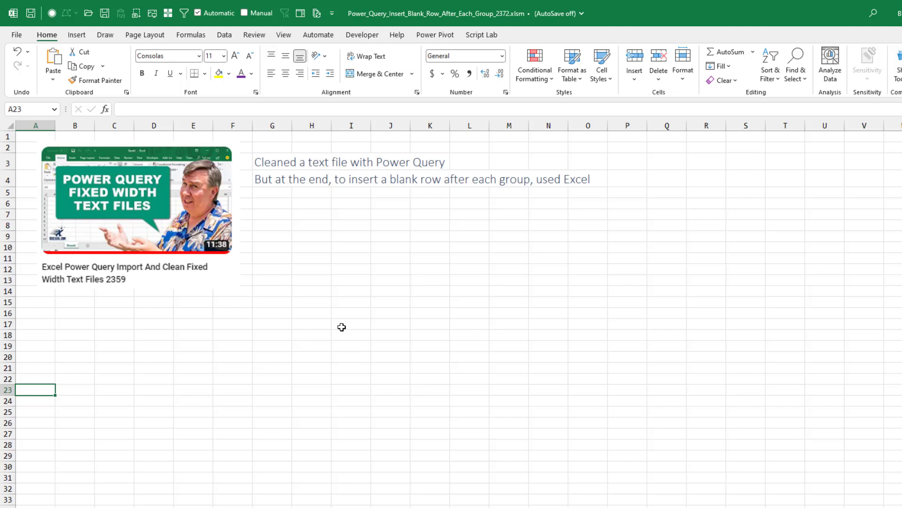
pyautogui.moveTo(121, 285)
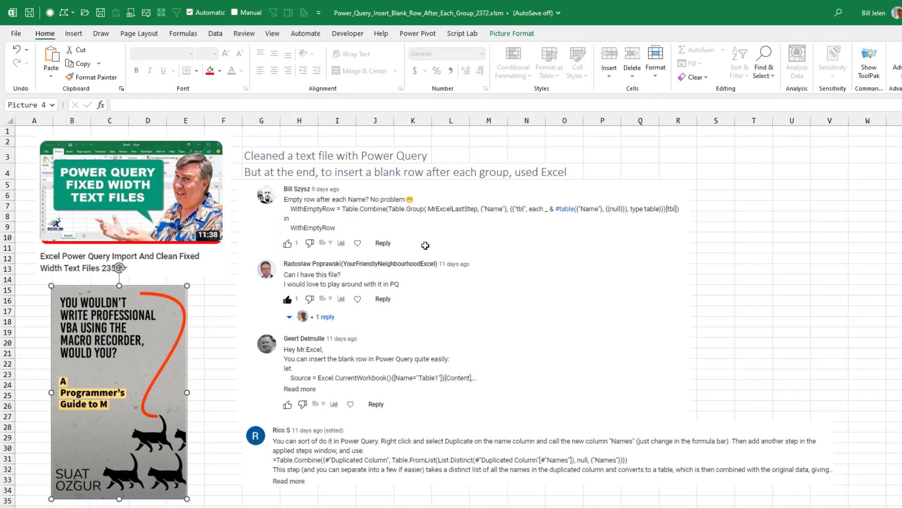
pyautogui.moveTo(387, 278)
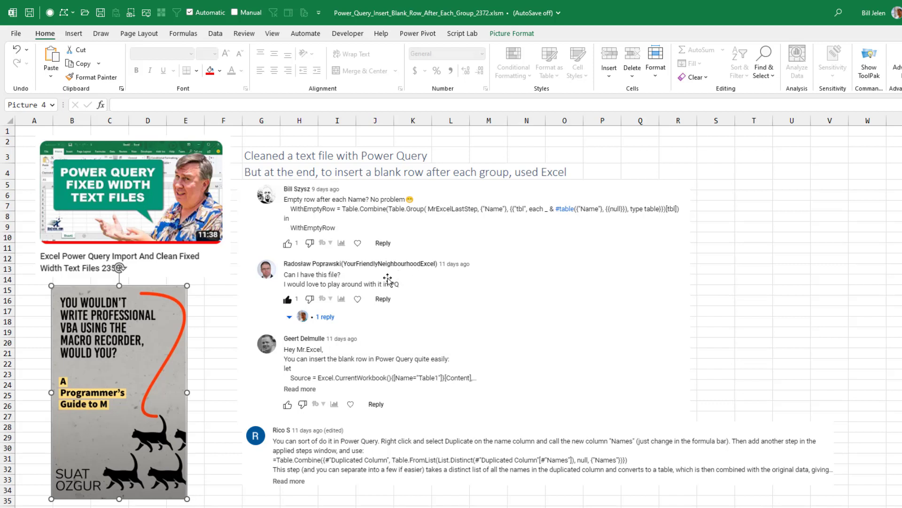
pyautogui.moveTo(396, 358)
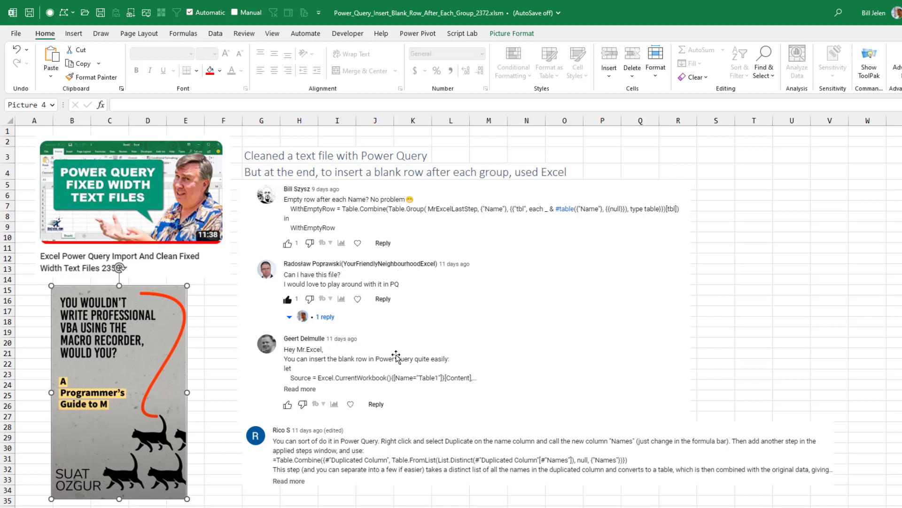
pyautogui.moveTo(607, 417)
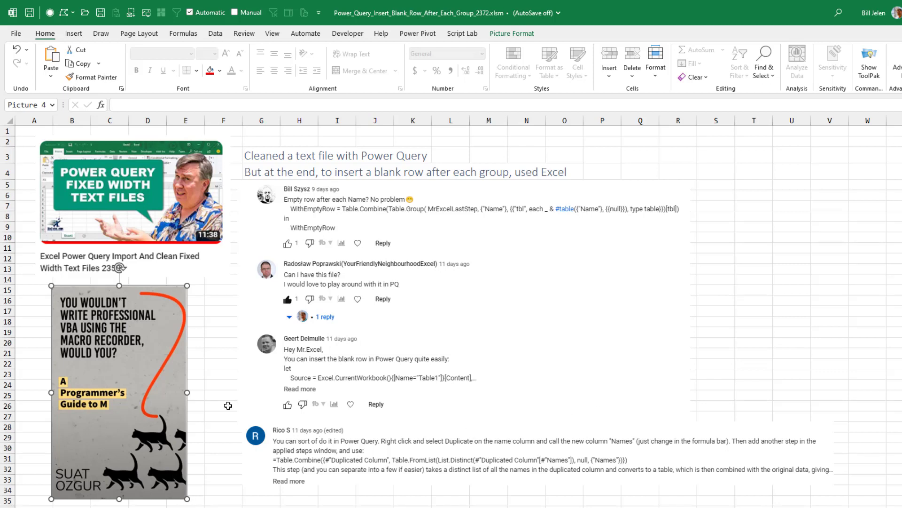
pyautogui.moveTo(142, 302)
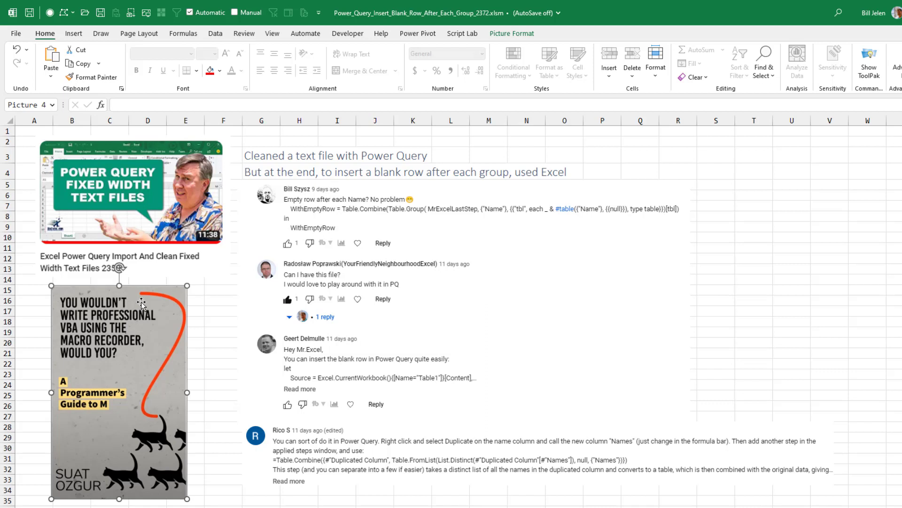
pyautogui.moveTo(203, 318)
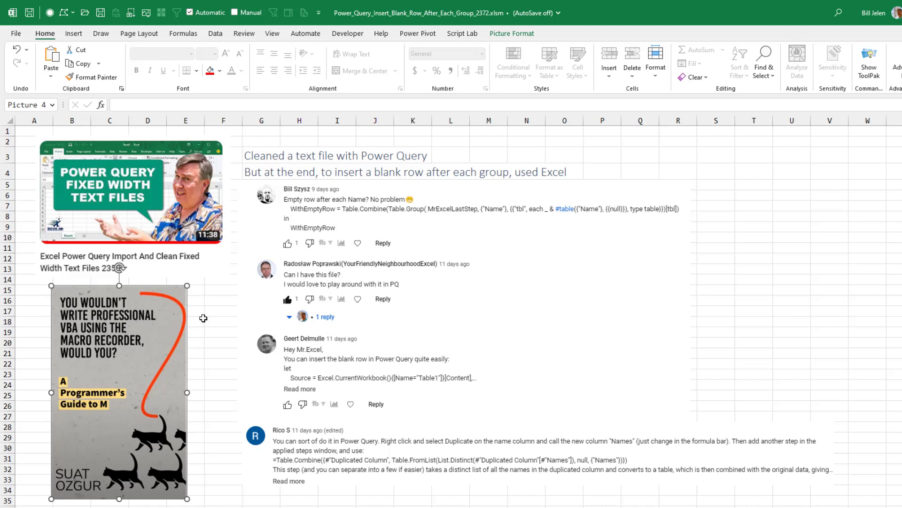
pyautogui.moveTo(155, 379)
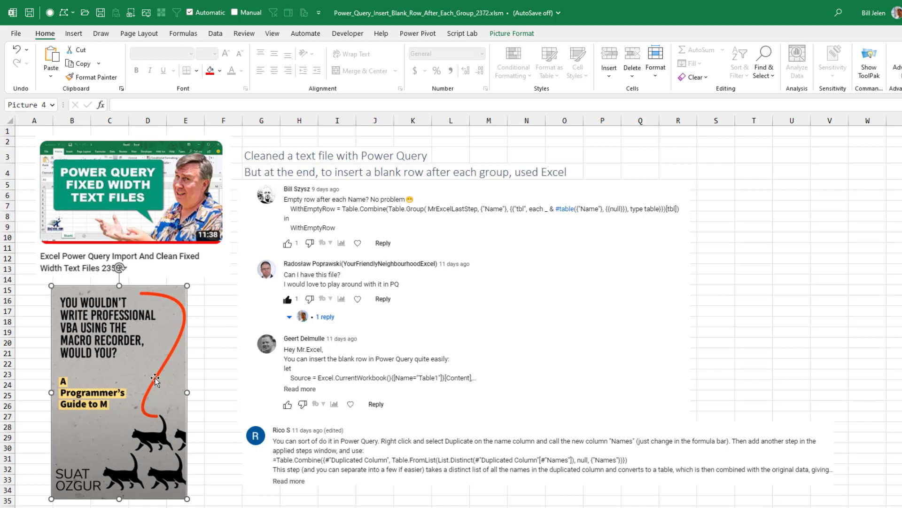
pyautogui.moveTo(210, 502)
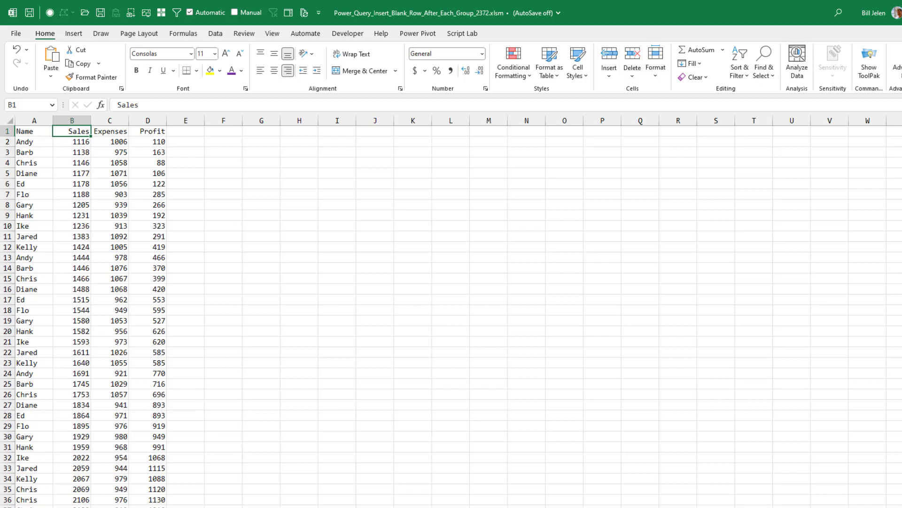
pyautogui.moveTo(39, 152)
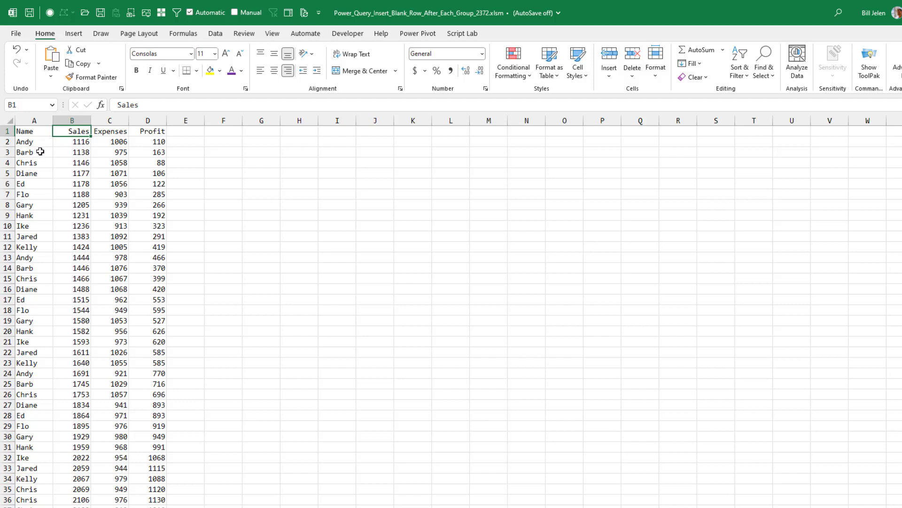
pyautogui.moveTo(22, 201)
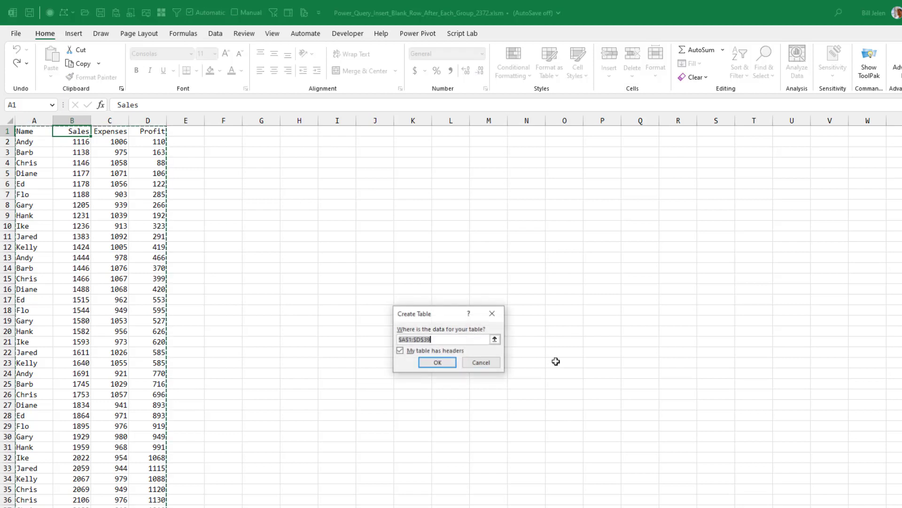
# Confirm creating the sales data table with headers
pyautogui.click(437, 362)
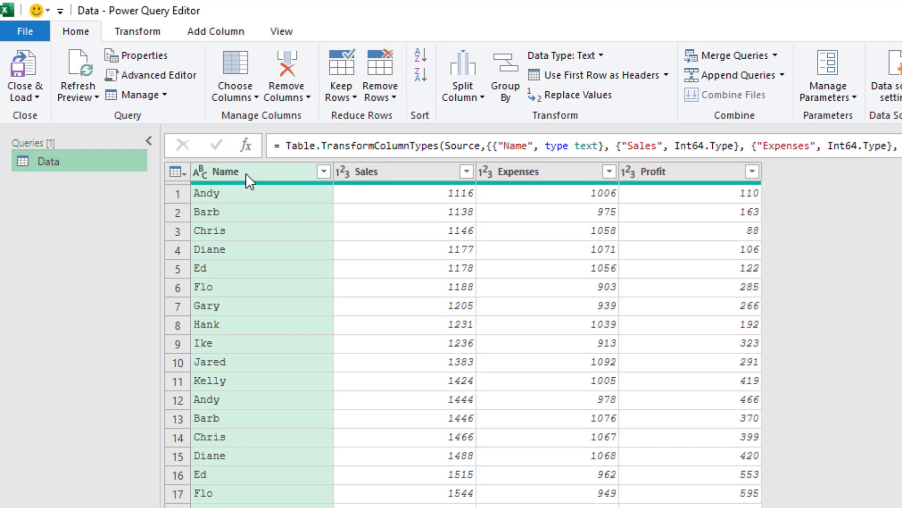
# Group the Data query by Name into a new AllRows column using the All Rows operation
pyautogui.click(137, 32)
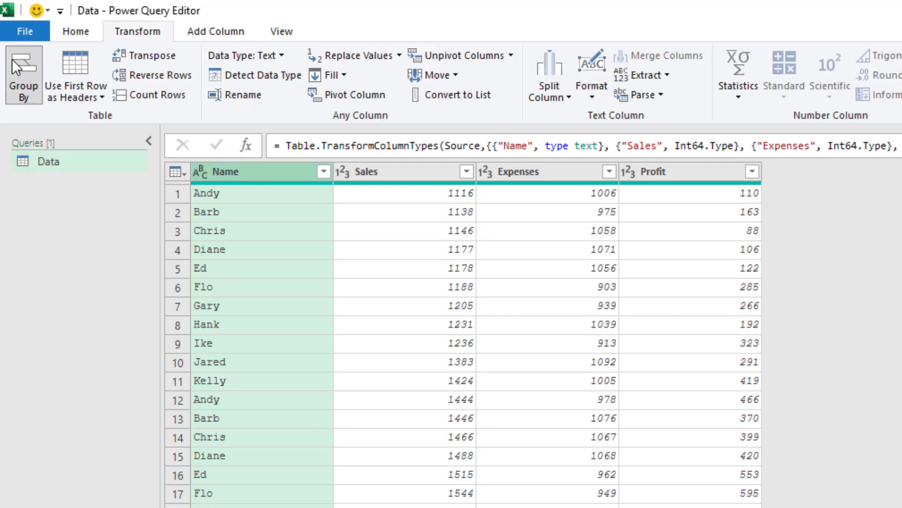
pyautogui.click(24, 73)
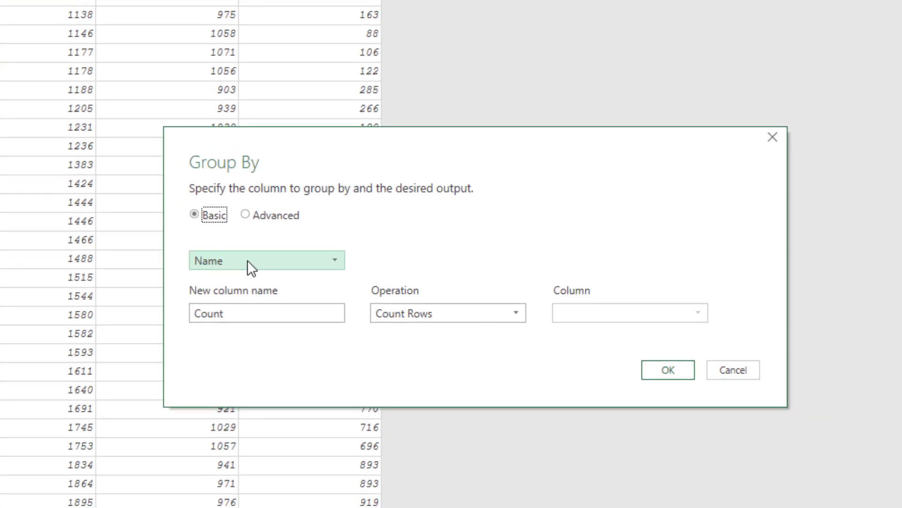
pyautogui.click(267, 313)
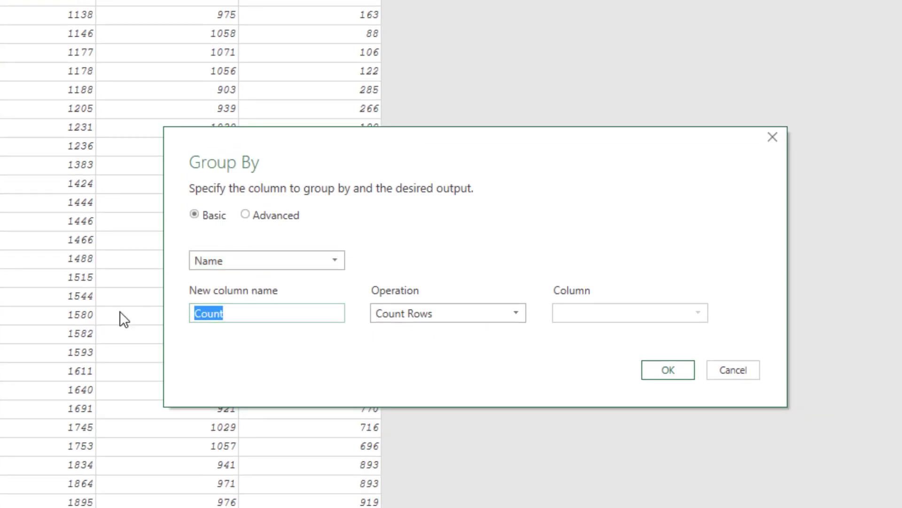
pyautogui.write('AllRows')
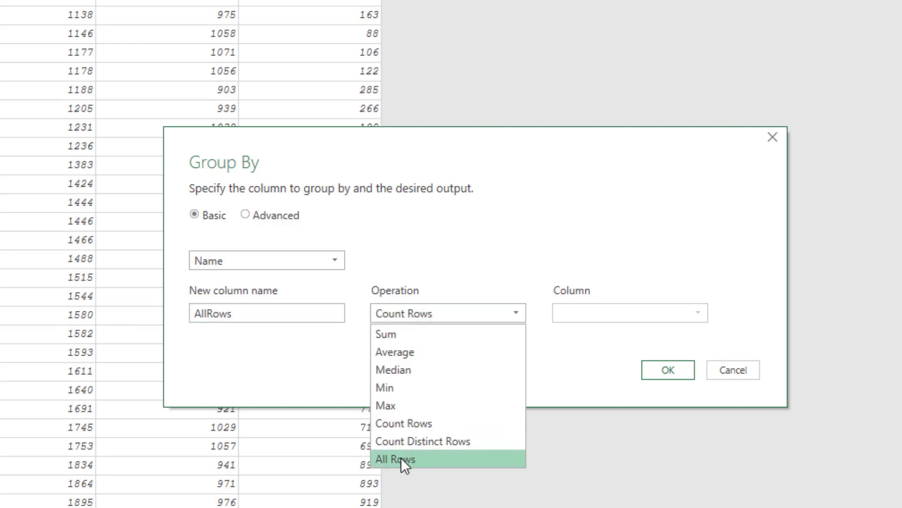
pyautogui.click(398, 458)
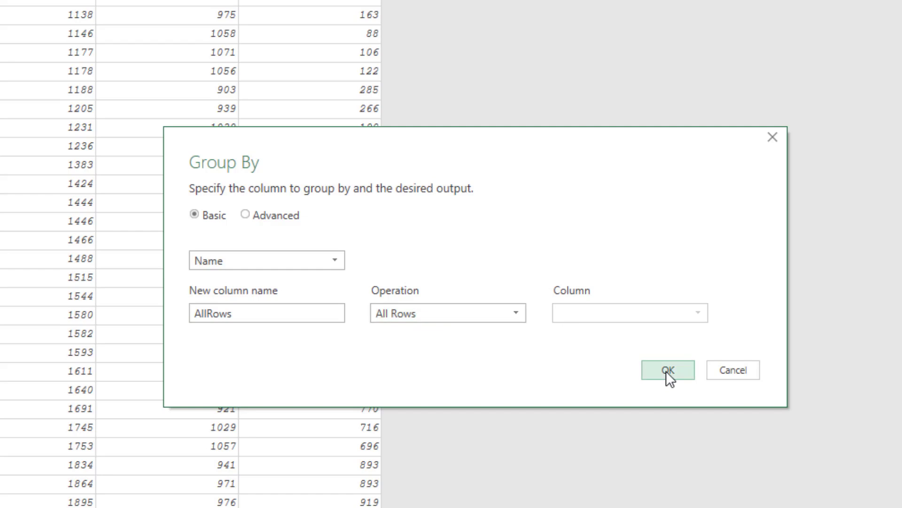
pyautogui.click(669, 370)
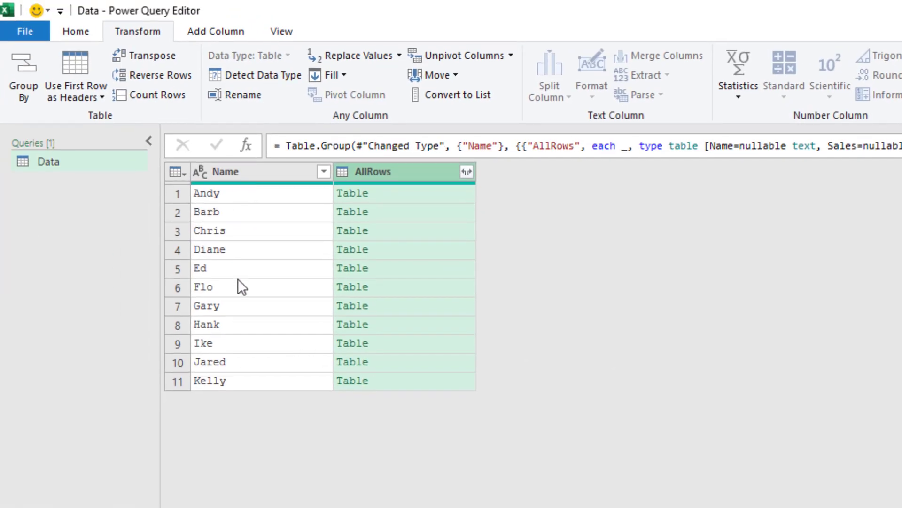
pyautogui.moveTo(374, 202)
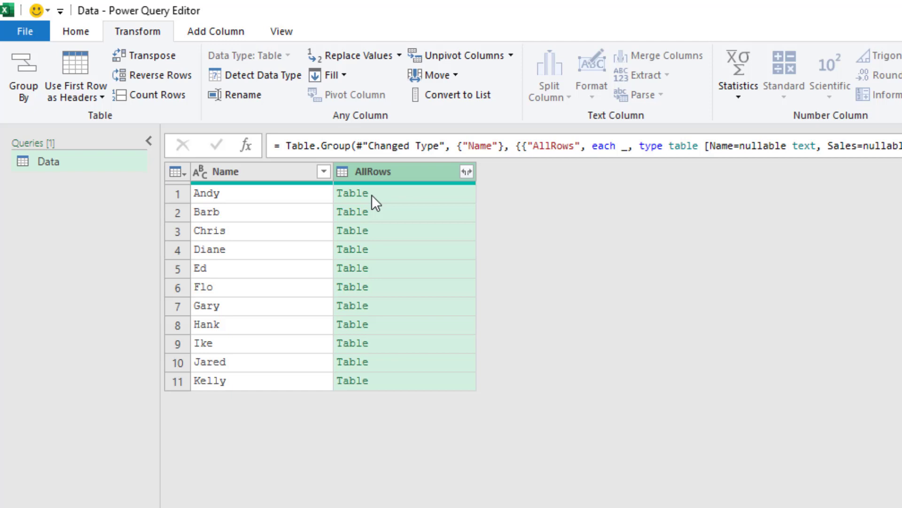
pyautogui.moveTo(227, 131)
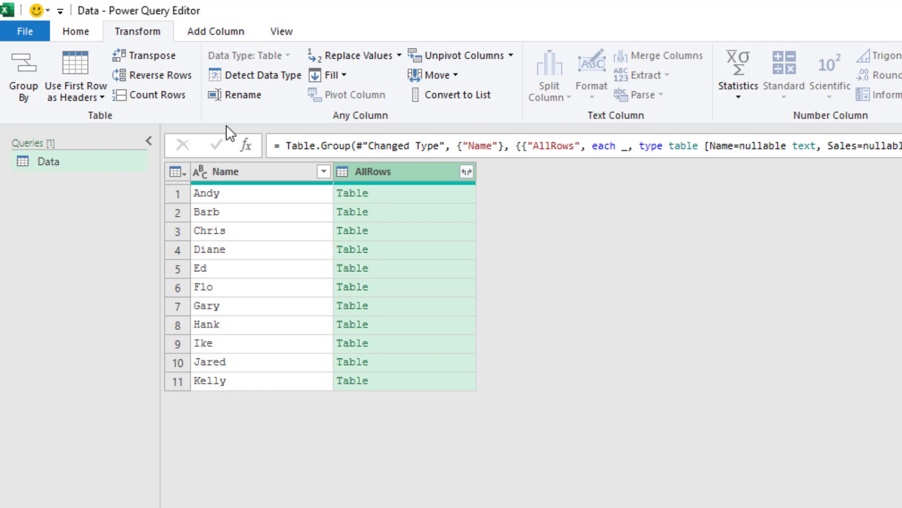
# Bring up the query's M code in the Advanced Editor and begin renaming the Grouped Rows step
pyautogui.click(76, 31)
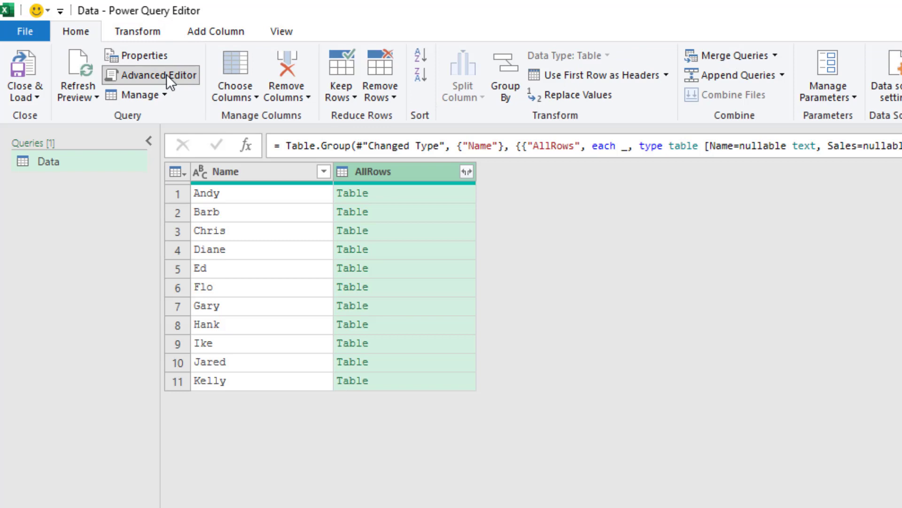
pyautogui.click(159, 75)
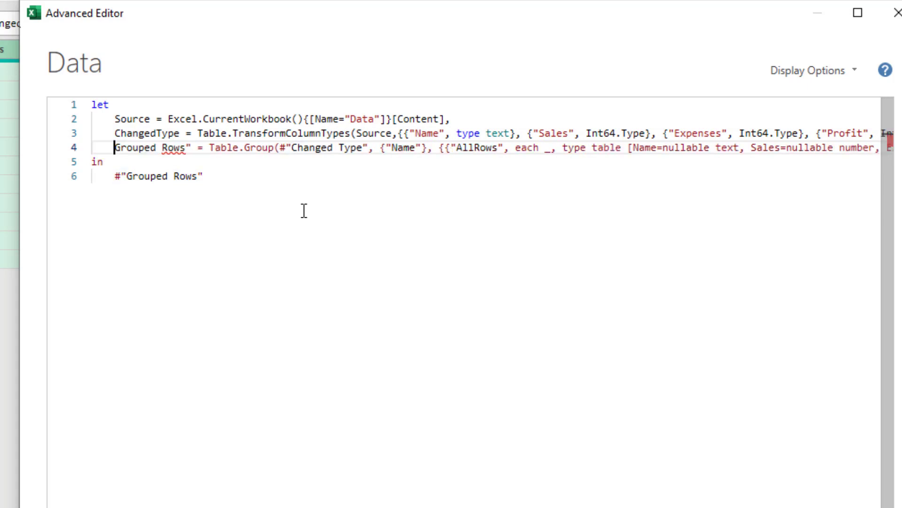
pyautogui.click(161, 148)
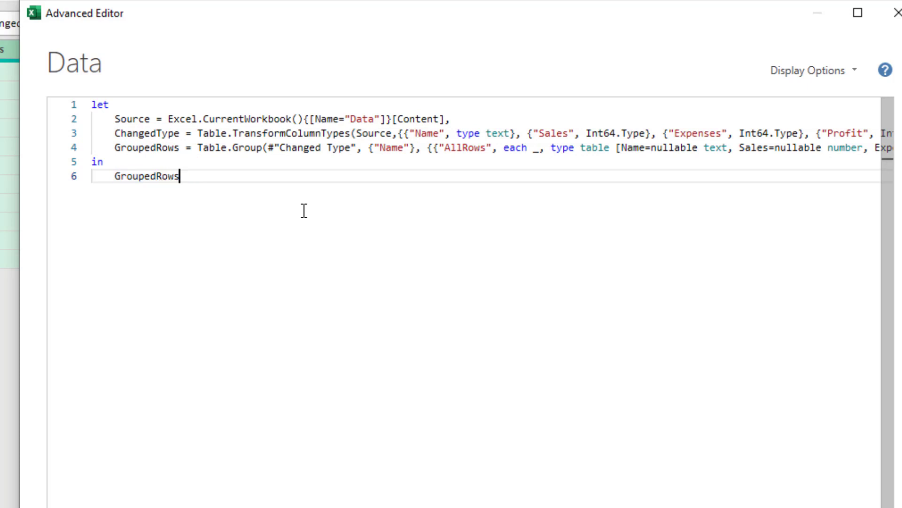
pyautogui.moveTo(392, 136)
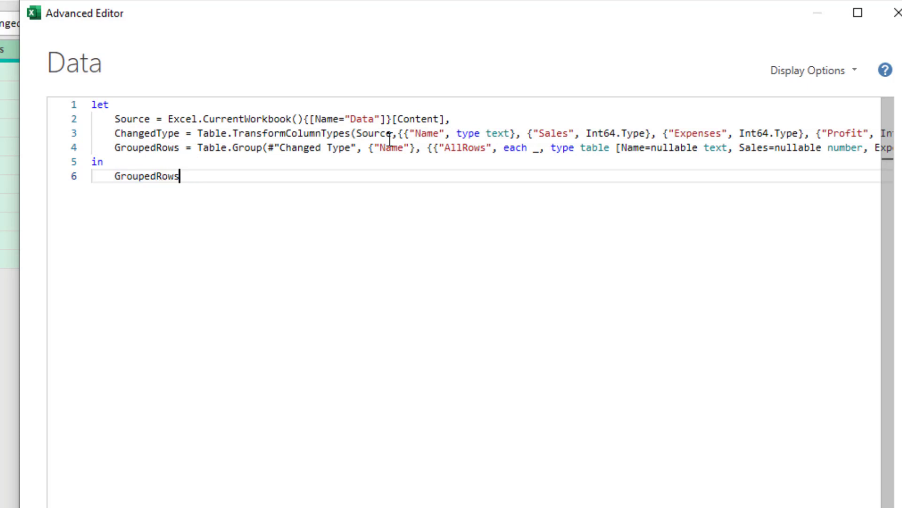
pyautogui.moveTo(269, 148)
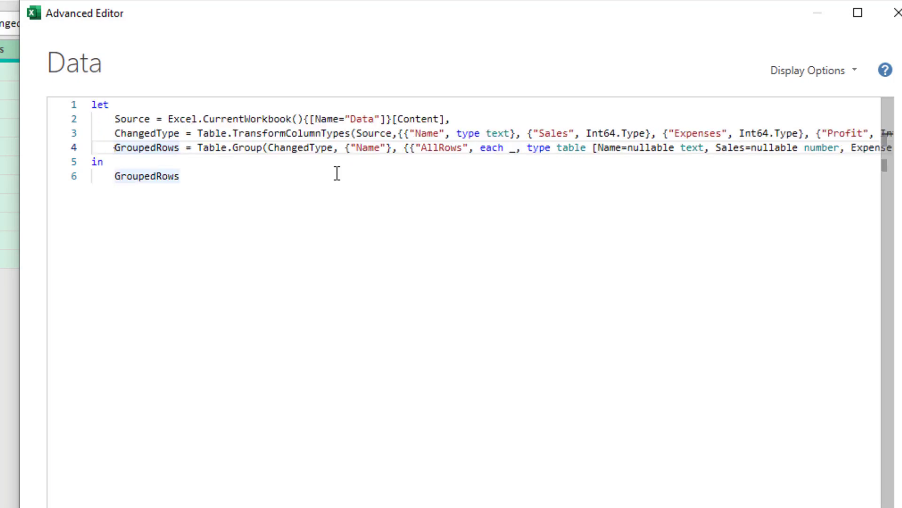
# Scroll the Advanced Editor code right while writing the AddBlankRow step
pyautogui.hscroll(3)
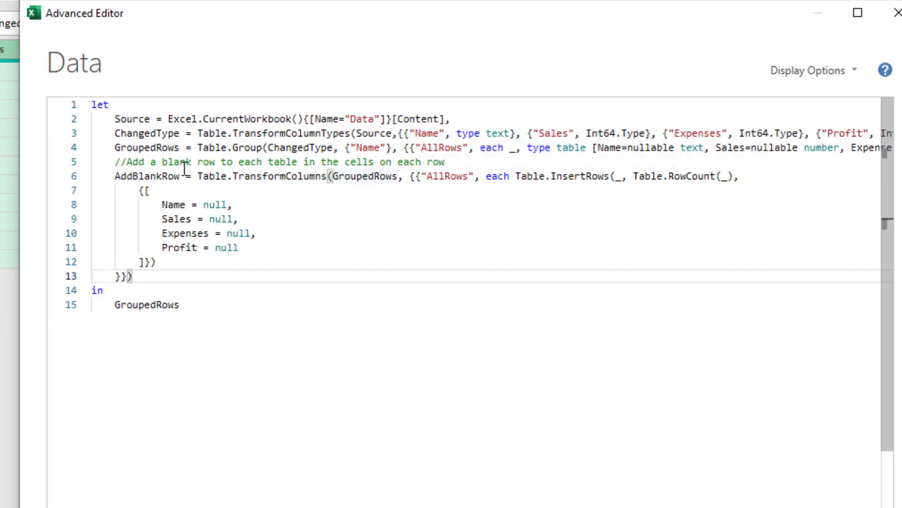
pyautogui.moveTo(456, 210)
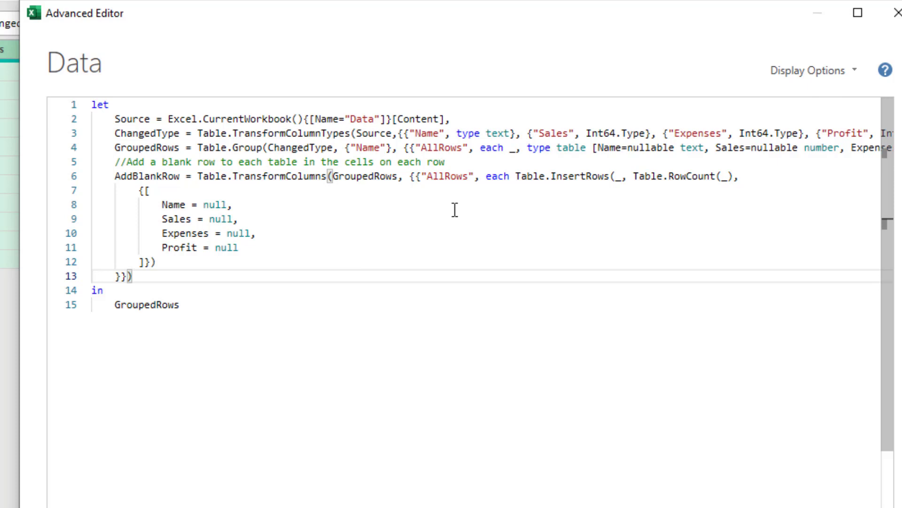
pyautogui.moveTo(447, 178)
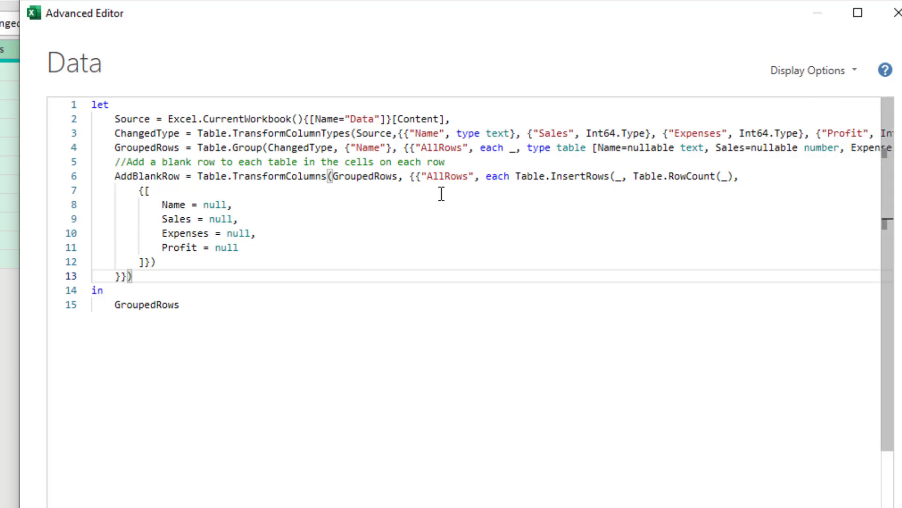
pyautogui.moveTo(585, 176)
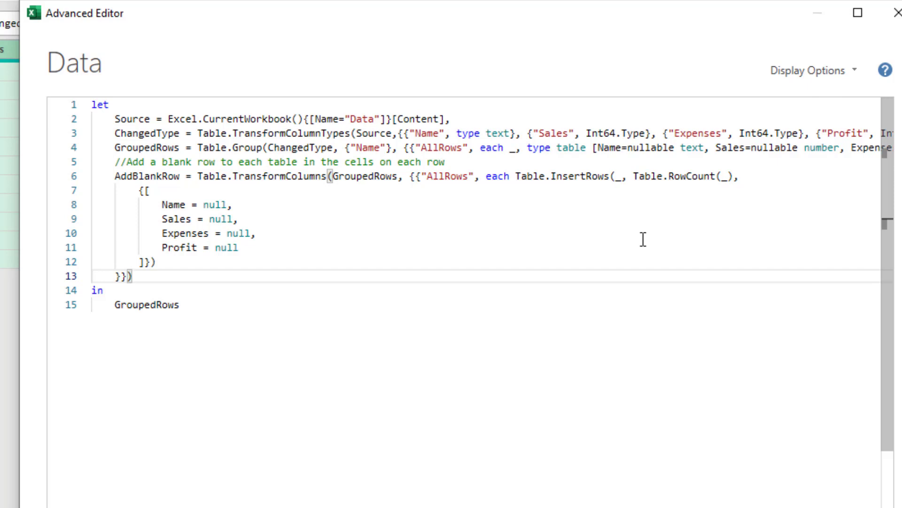
pyautogui.moveTo(697, 201)
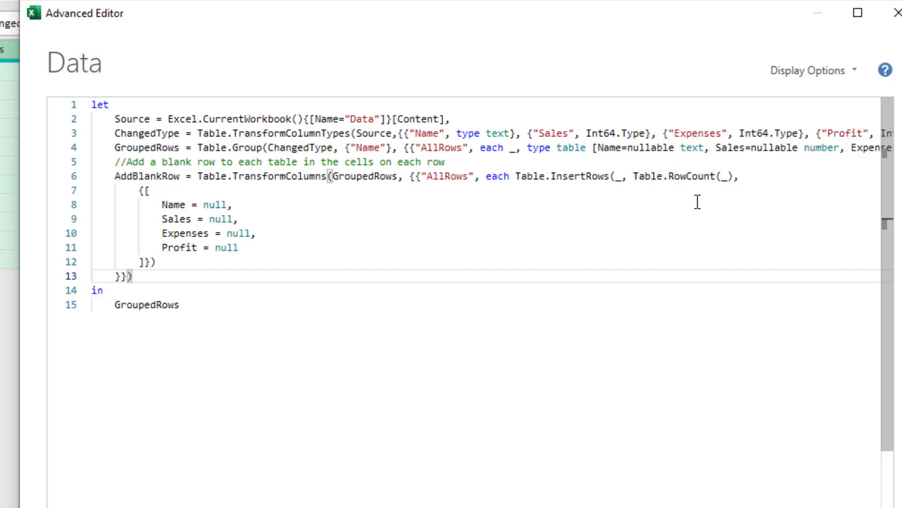
pyautogui.moveTo(700, 181)
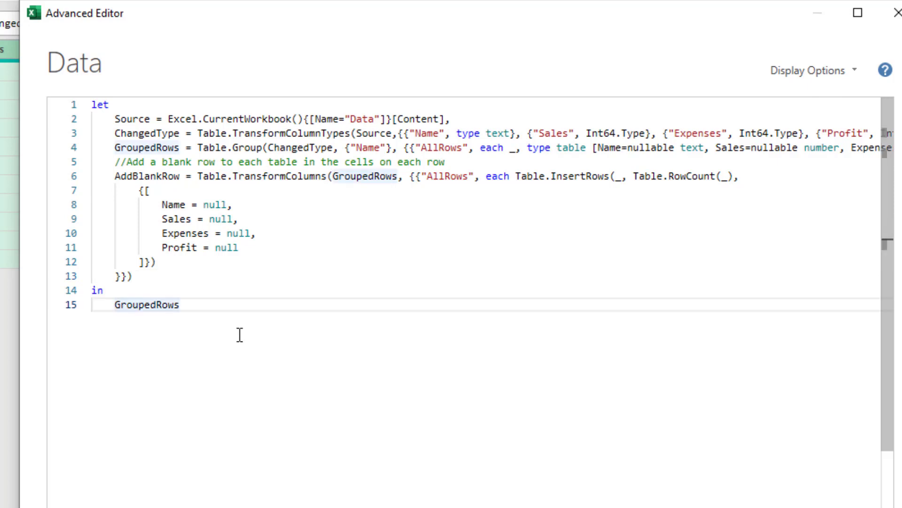
# Change the query's final returned step to AddBlankRow
pyautogui.write('AddBlankRows')
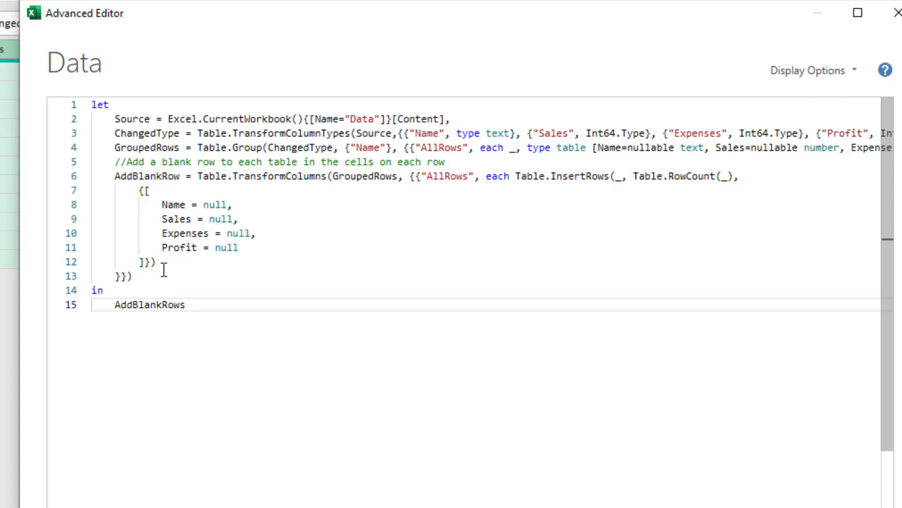
pyautogui.press('Backspace')
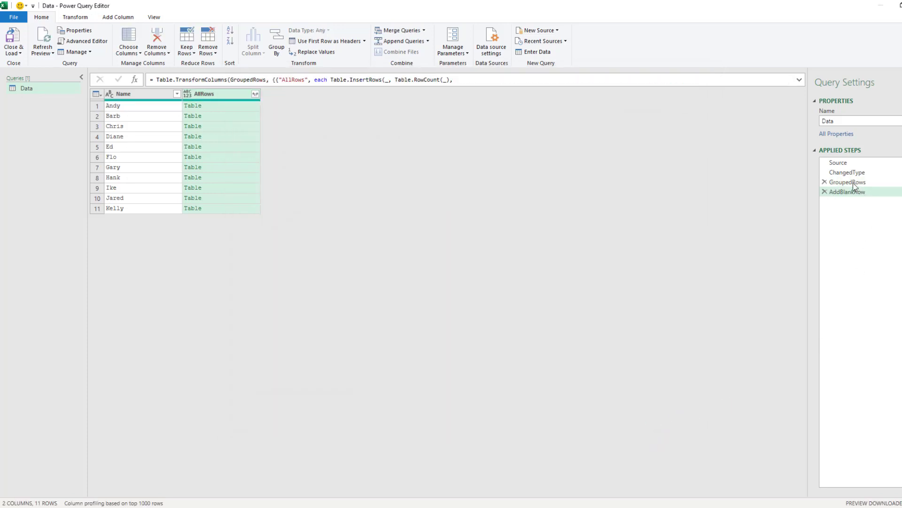
pyautogui.moveTo(846, 193)
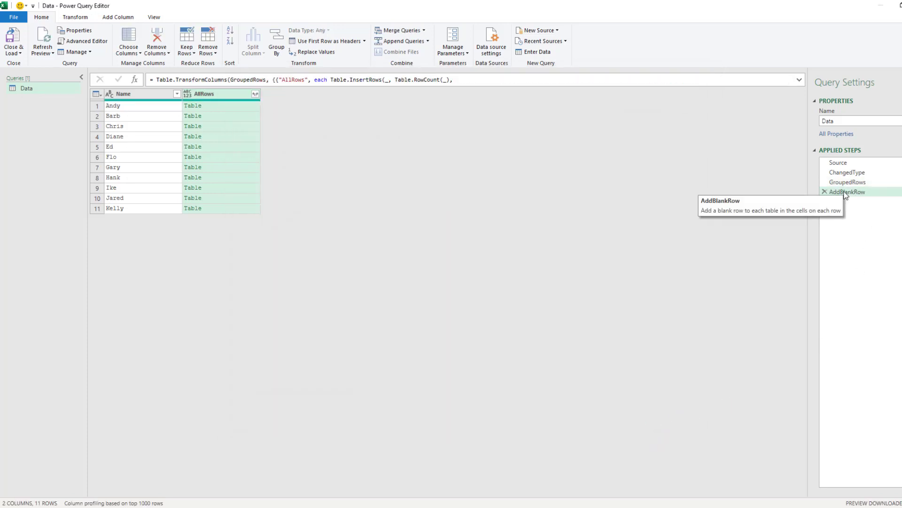
pyautogui.moveTo(124, 94)
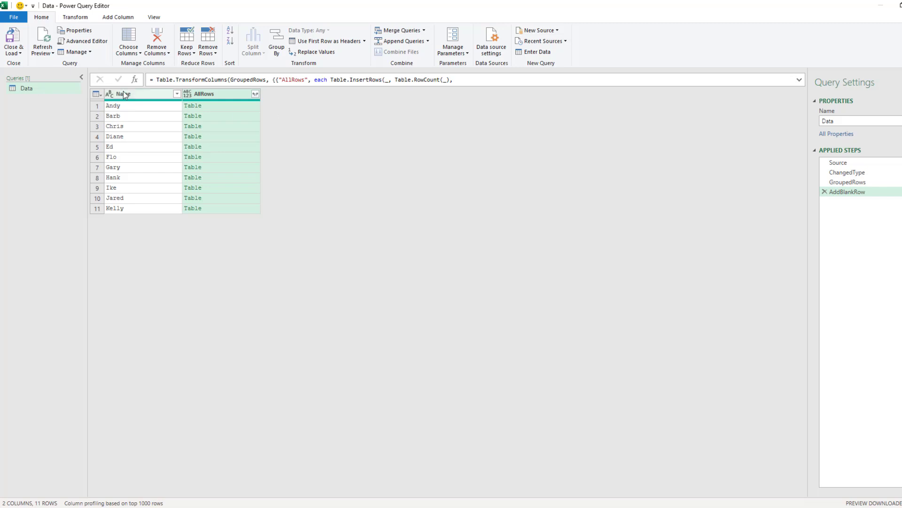
# Remove Name, expand AllRows without column prefixes, and load the result to a new sheet
pyautogui.click(157, 41)
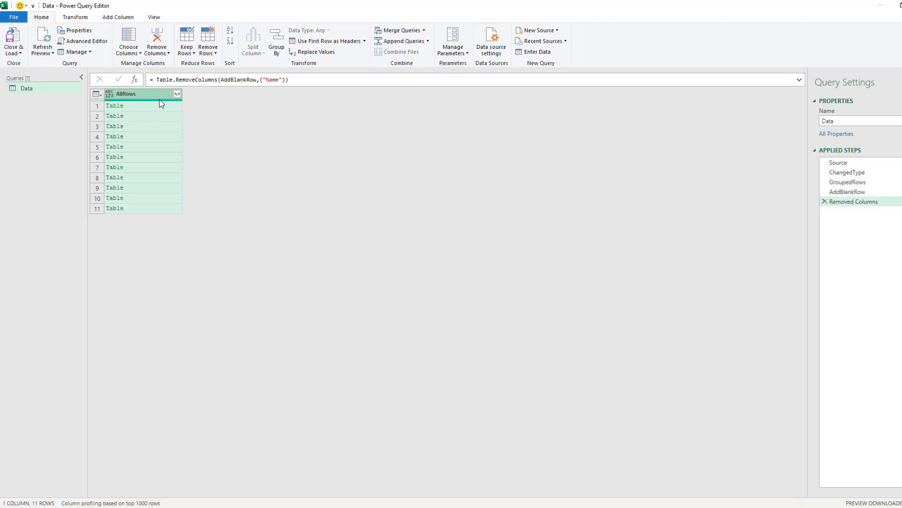
pyautogui.click(177, 94)
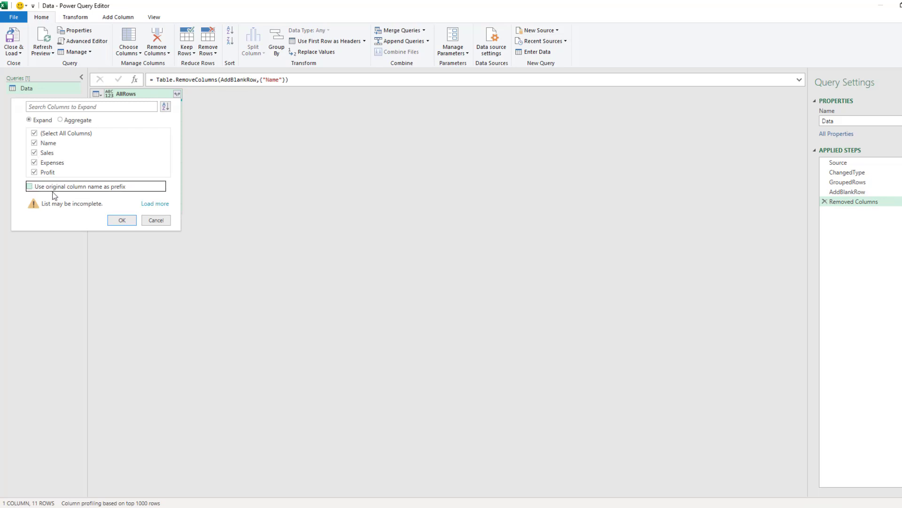
pyautogui.click(31, 186)
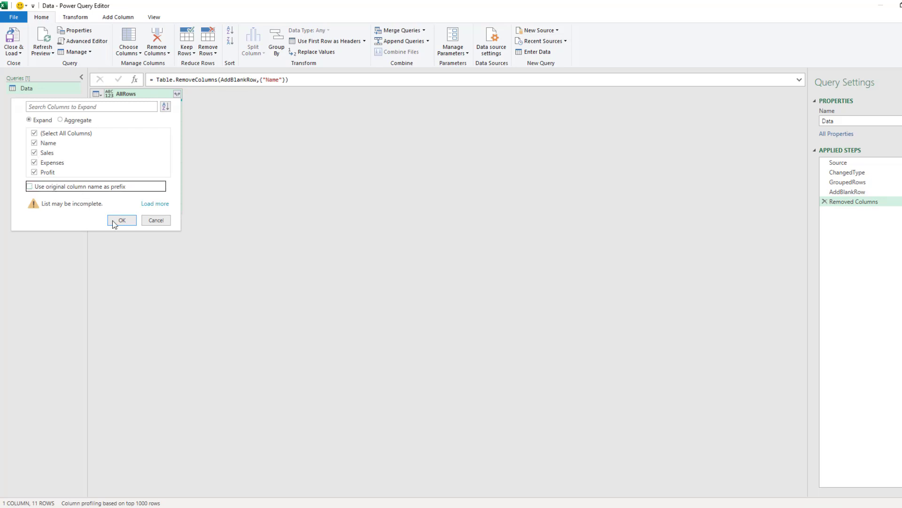
pyautogui.click(121, 220)
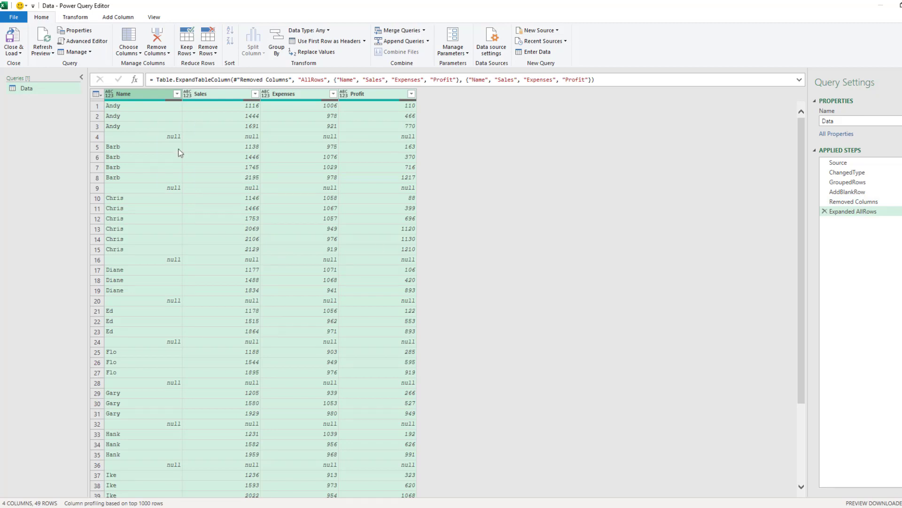
pyautogui.moveTo(129, 191)
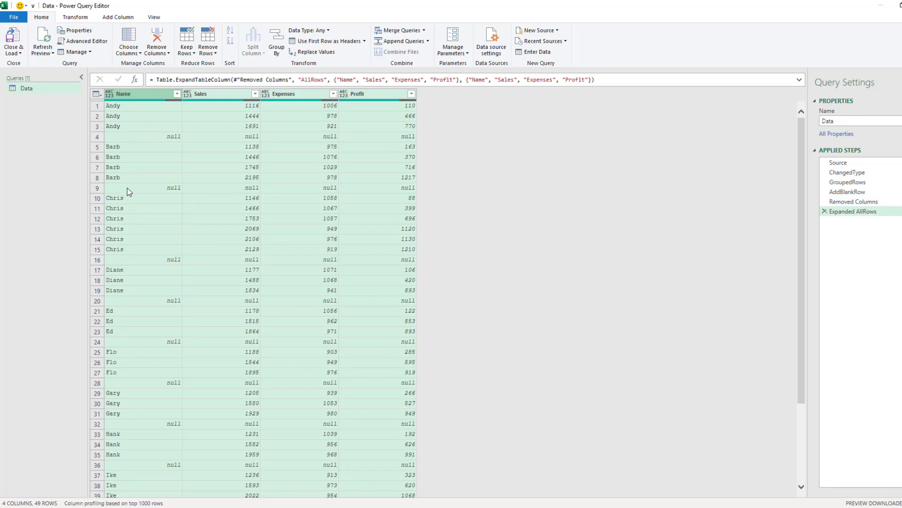
pyautogui.moveTo(149, 192)
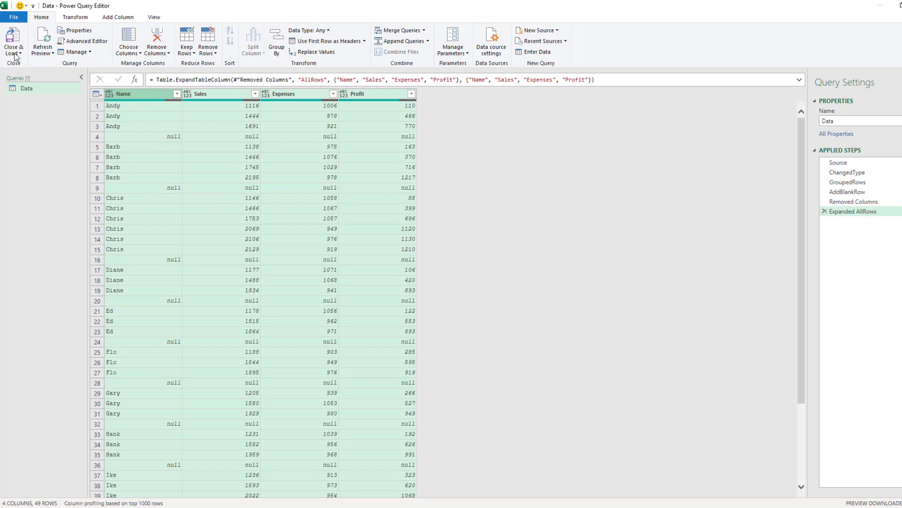
pyautogui.click(13, 46)
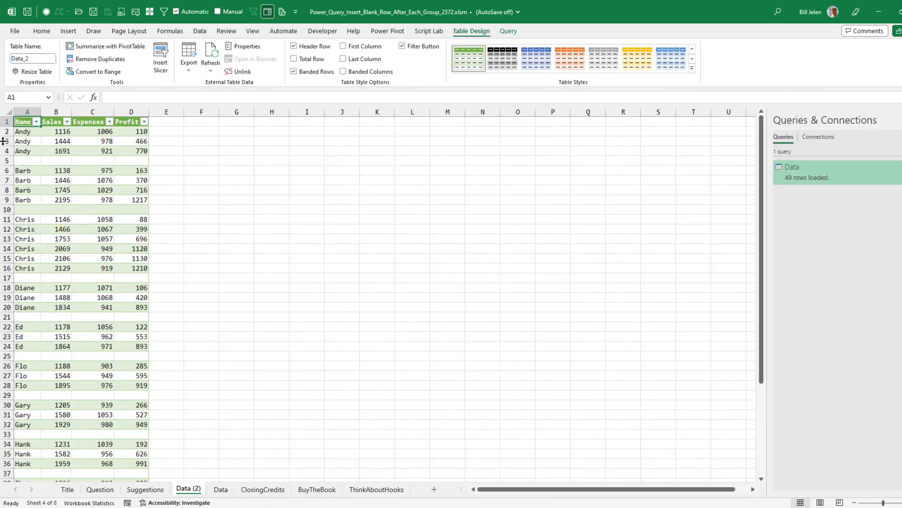
# Switch to the Suggestions sheet with the viewer comments
pyautogui.click(145, 490)
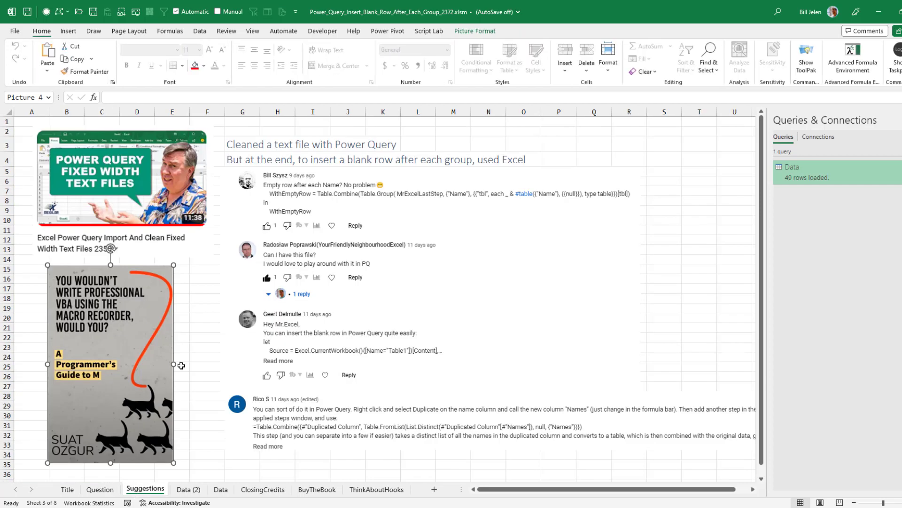
pyautogui.moveTo(182, 325)
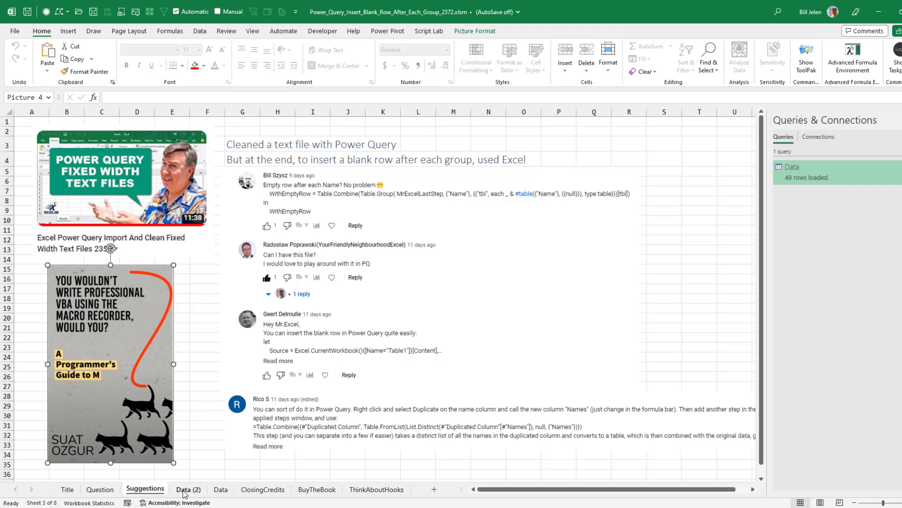
# Review the Data (2) table with blank rows, then go back to the Suggestions sheet
pyautogui.click(188, 489)
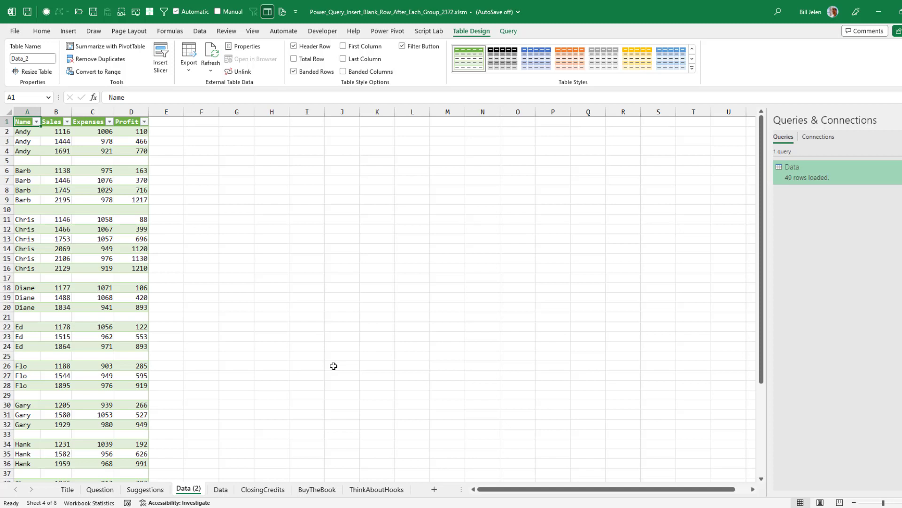
pyautogui.moveTo(313, 306)
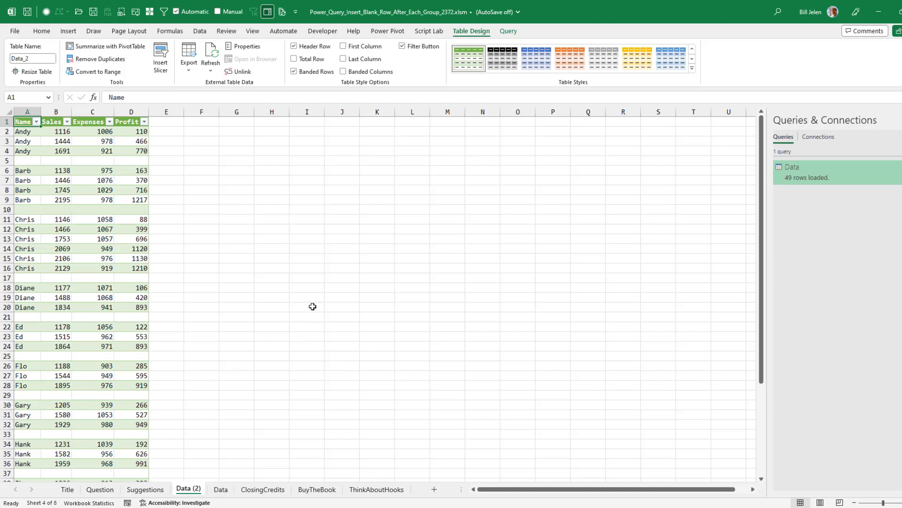
pyautogui.moveTo(214, 443)
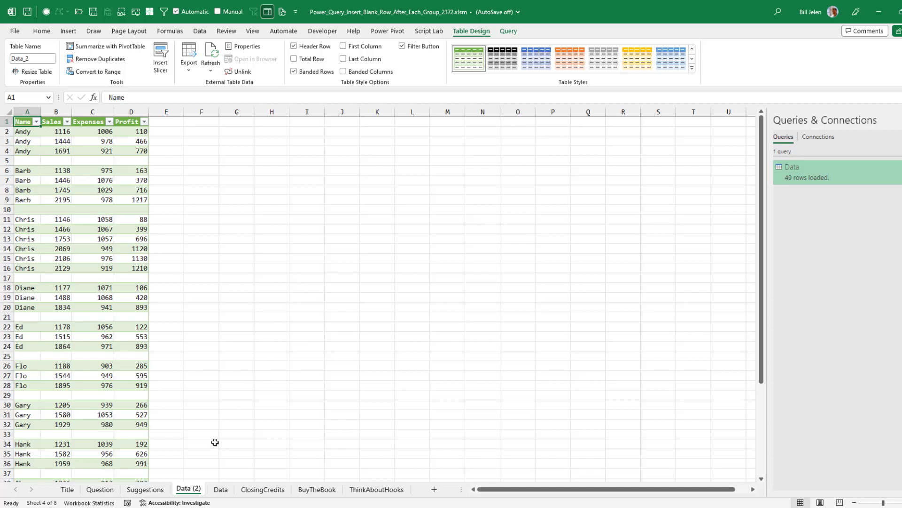
pyautogui.click(145, 489)
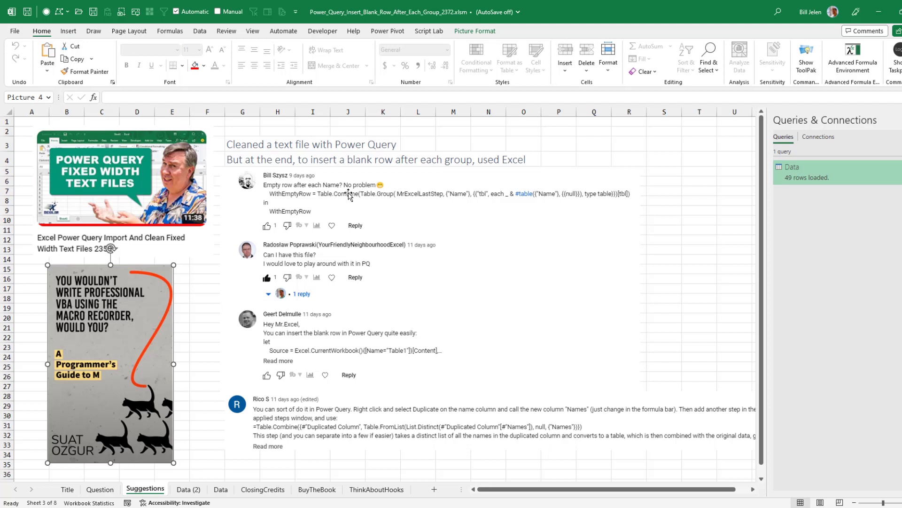
pyautogui.moveTo(263, 422)
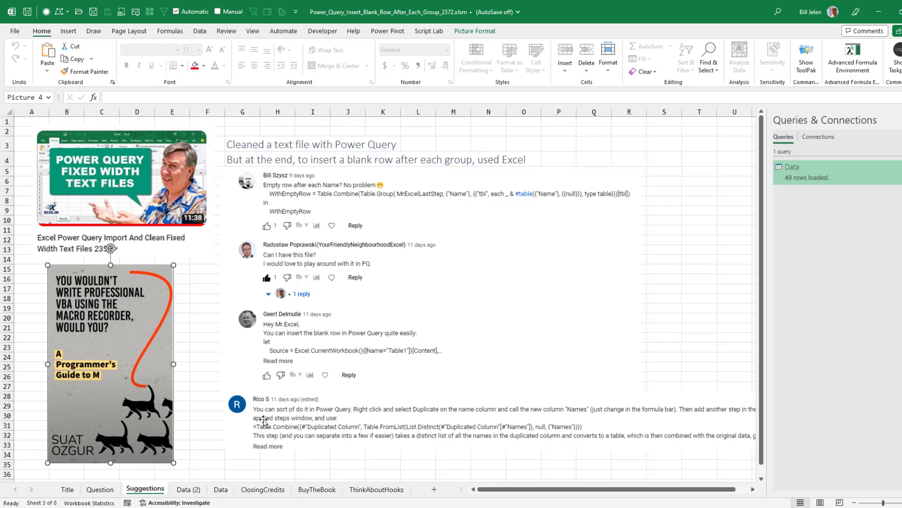
pyautogui.moveTo(504, 352)
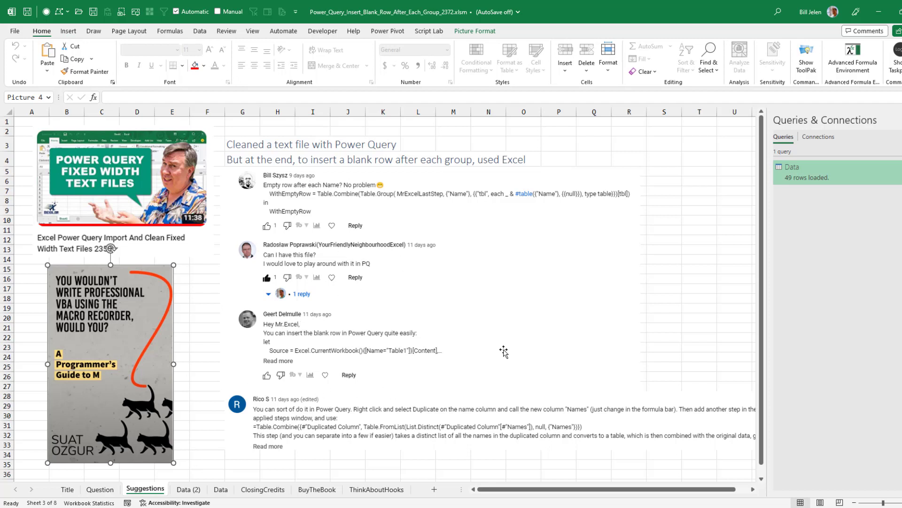
pyautogui.moveTo(534, 332)
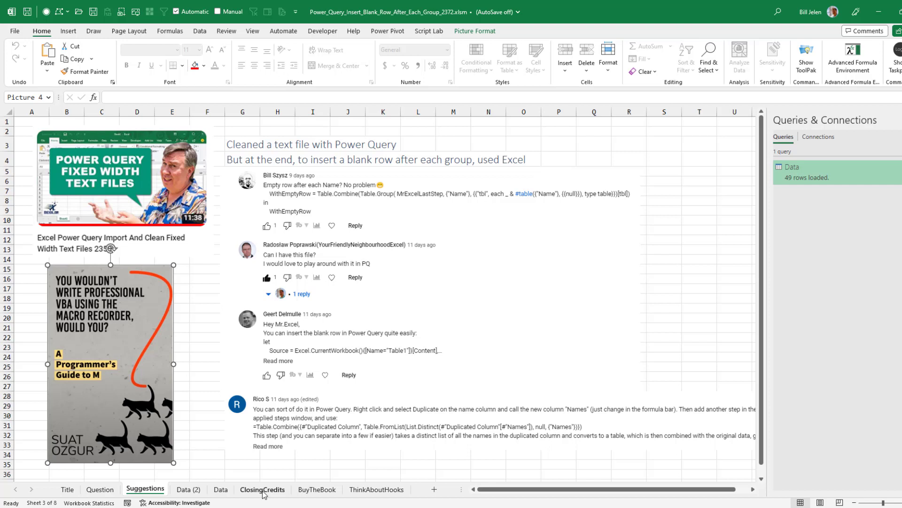
pyautogui.moveTo(265, 498)
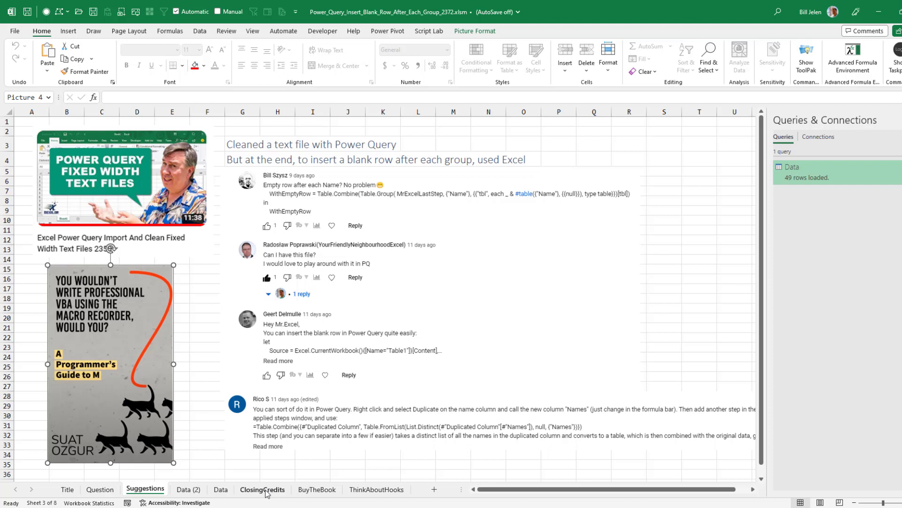
# Switch to the ClosingCredits sheet showing the host and theme song credits
pyautogui.click(262, 489)
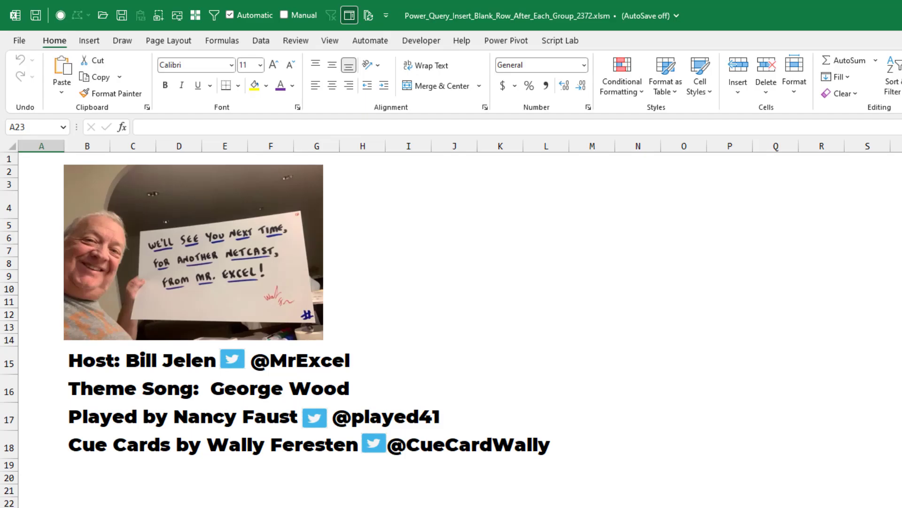